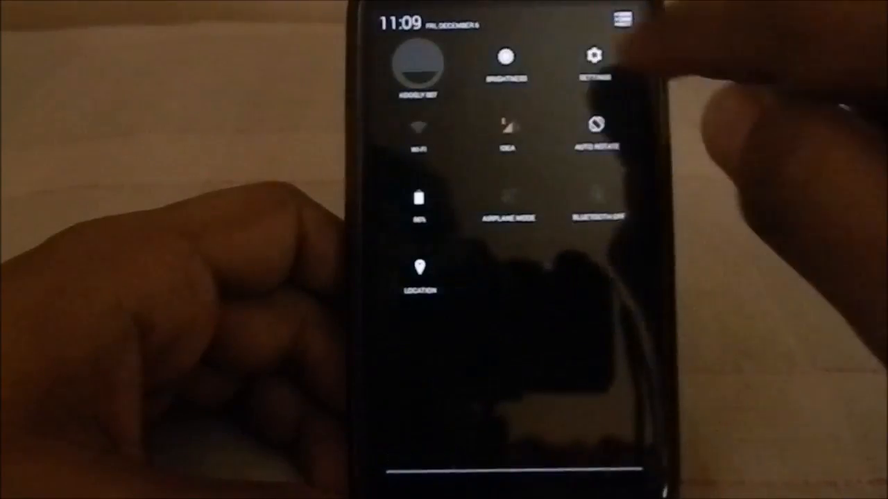
Open Settings and go to Battery to view the 86% charge and per-app usage.
{"action": "left_click", "coordinate": [594, 56]}
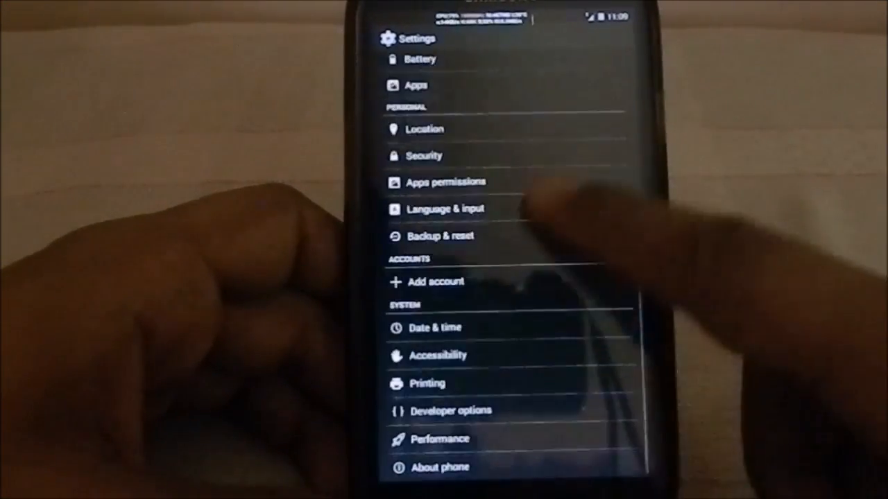
{"action": "scroll", "scroll_direction": "down", "scroll_amount": 3}
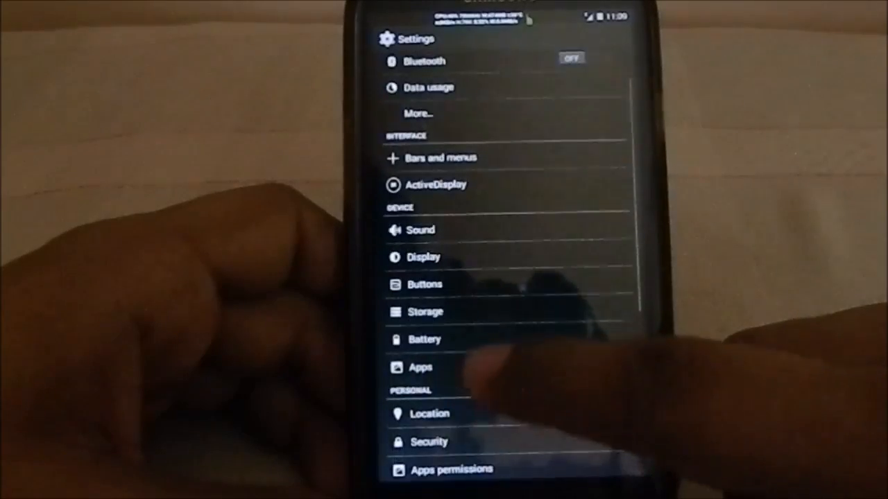
{"action": "left_click", "coordinate": [424, 339]}
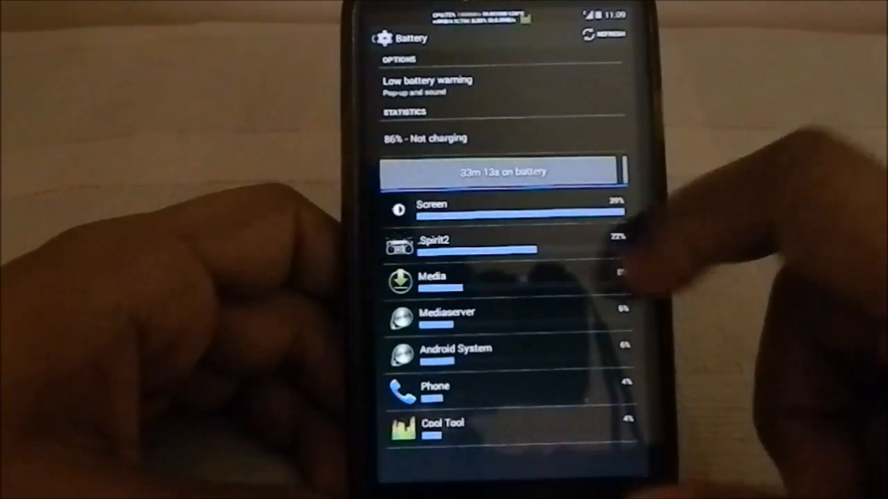